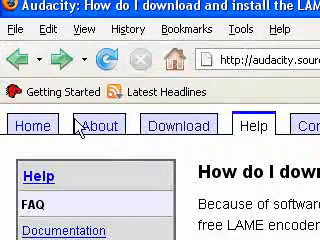
# Step: Scroll through the Audacity page toward the Windows download links
pyautogui.scroll(-3)
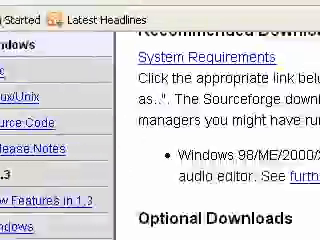
pyautogui.scroll(-3)
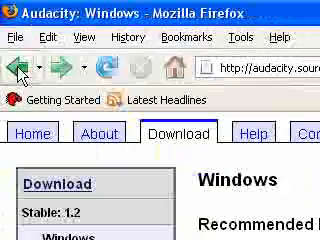
pyautogui.scroll(-3)
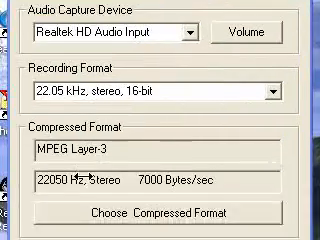
# Step: Open Choose Compressed Format to view MPEG Layer-3, 56 kBit/s, 22,050 Hz stereo
pyautogui.click(160, 210)
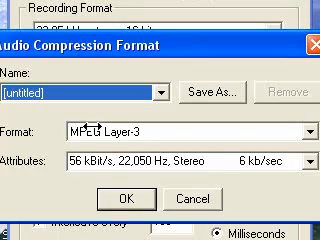